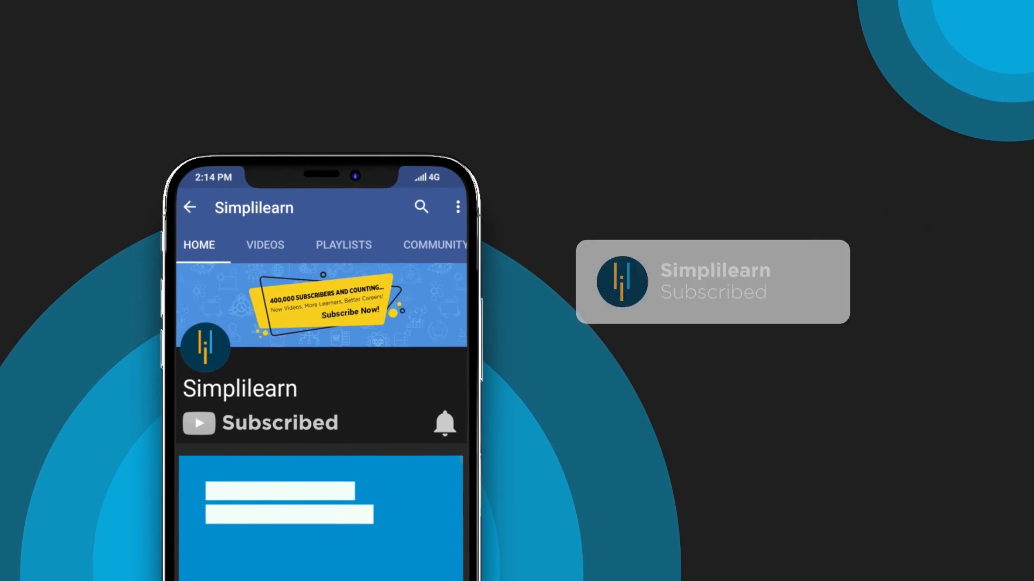
- Leave the PowerPoint Agenda slideshow and switch toward the Slicers in Excel workbook
{"action": "key", "text": "alt+tab"}
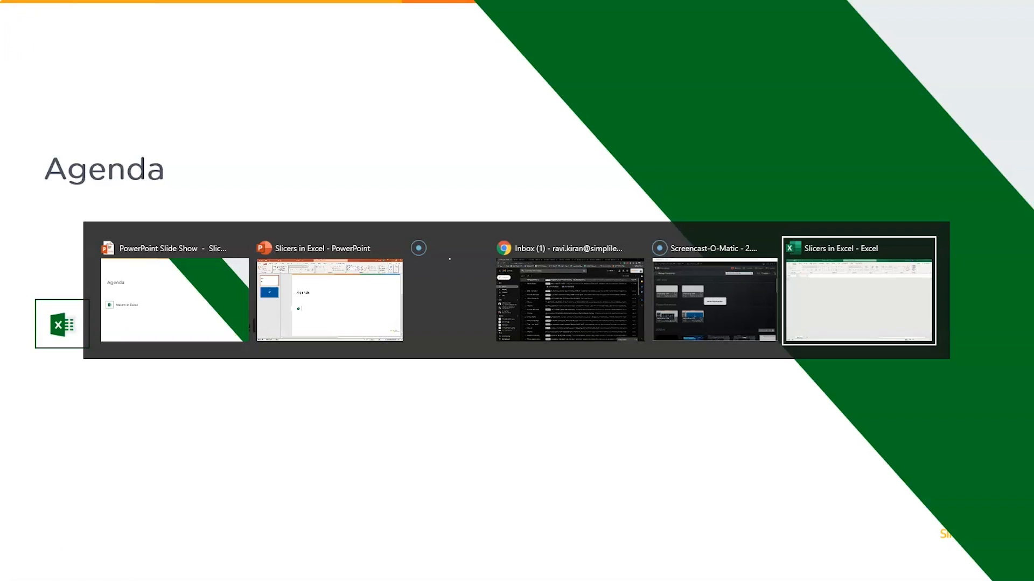
- Bring up the Slicers in Excel workbook and select the EMP Data employee table
{"action": "left_click", "coordinate": [857, 291]}
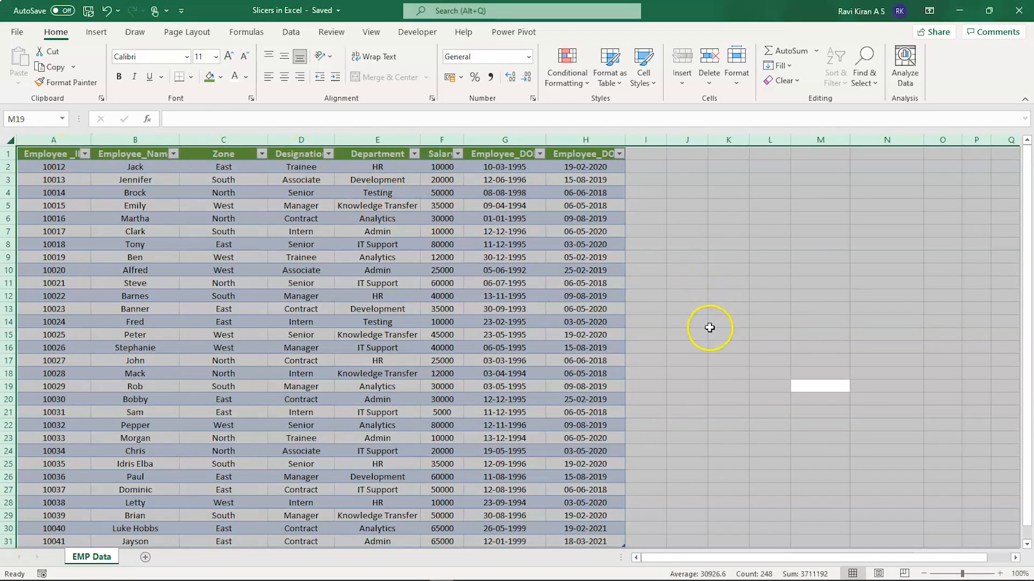
{"action": "left_click", "coordinate": [728, 322]}
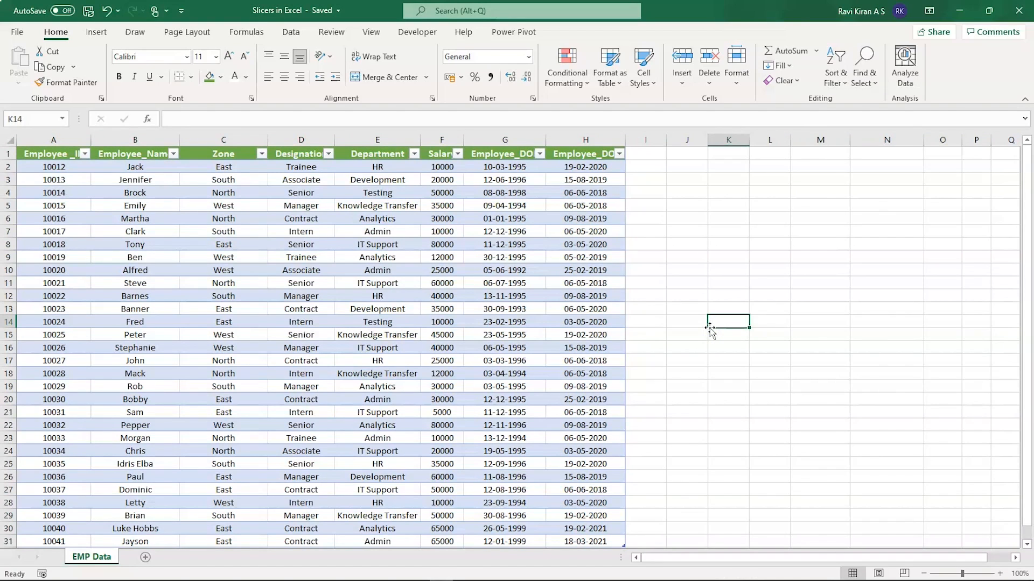
{"action": "mouse_move", "coordinate": [508, 241]}
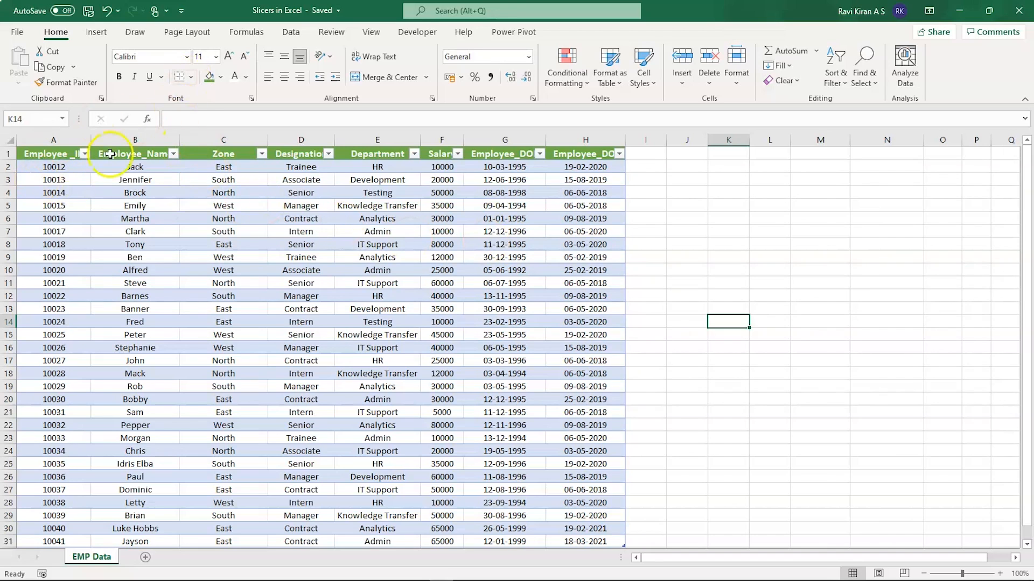
{"action": "left_click", "coordinate": [53, 153]}
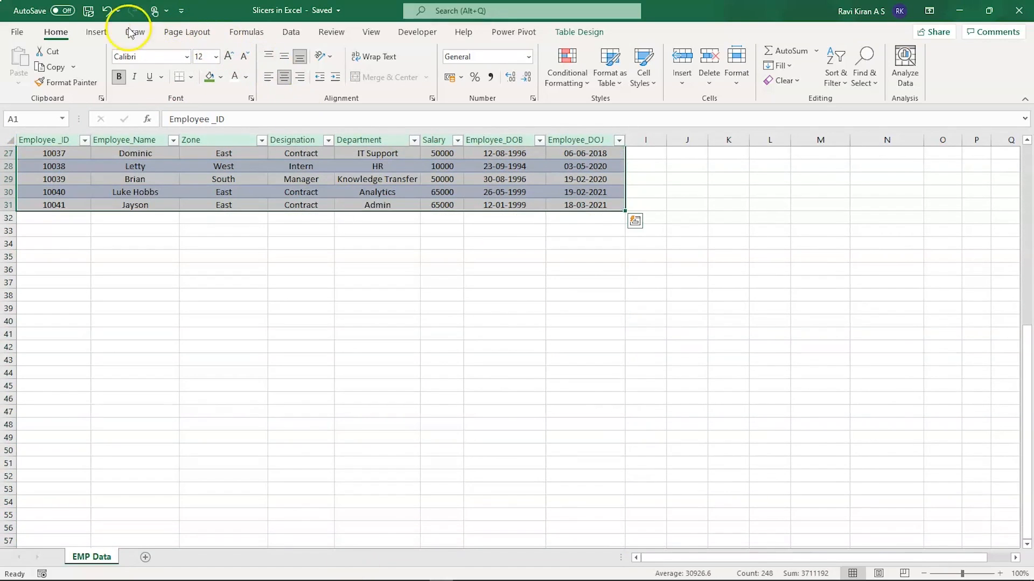
- Open the Insert Slicers dialog from the Insert tab's Slicer button
{"action": "left_click", "coordinate": [97, 31]}
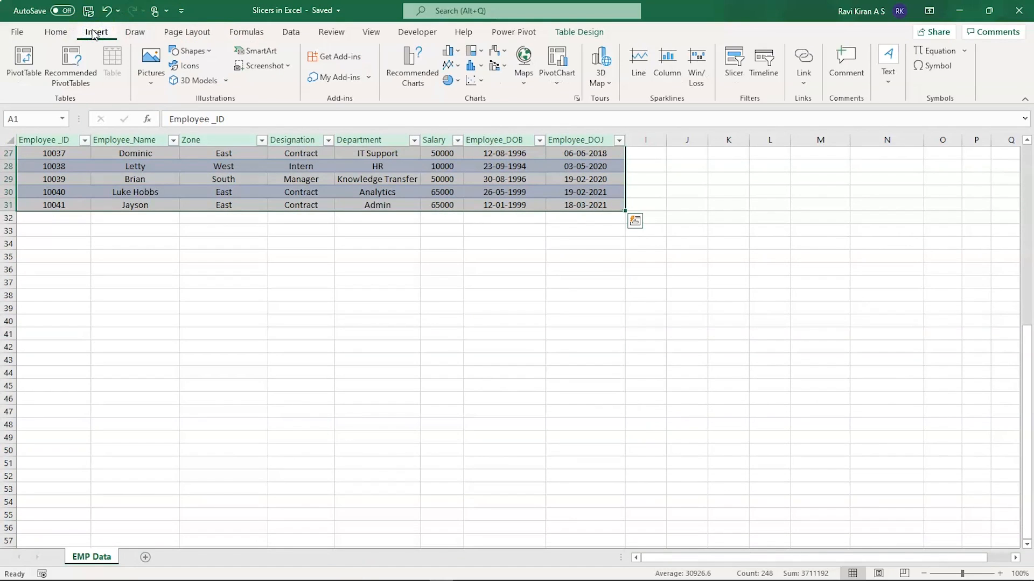
{"action": "mouse_move", "coordinate": [340, 17]}
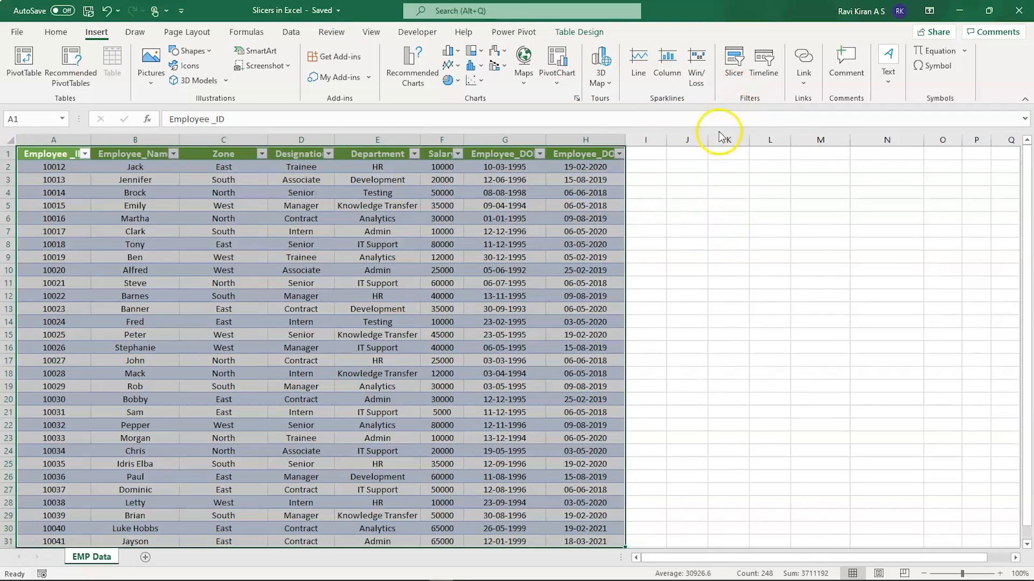
{"action": "left_click", "coordinate": [734, 64]}
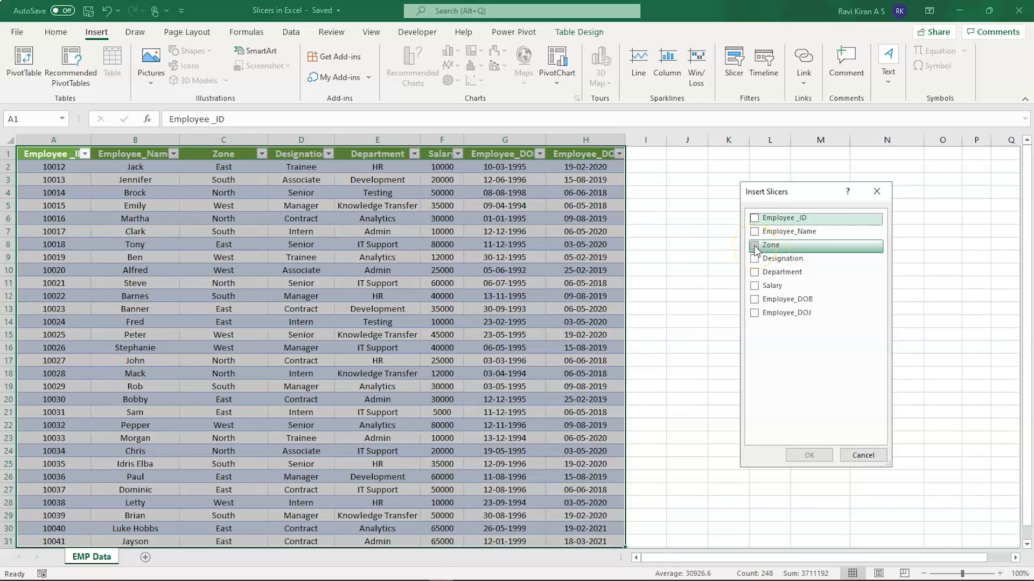
- Insert slicers for Zone, Designation and Employee_Name fields, confirming with OK
{"action": "left_click", "coordinate": [754, 245]}
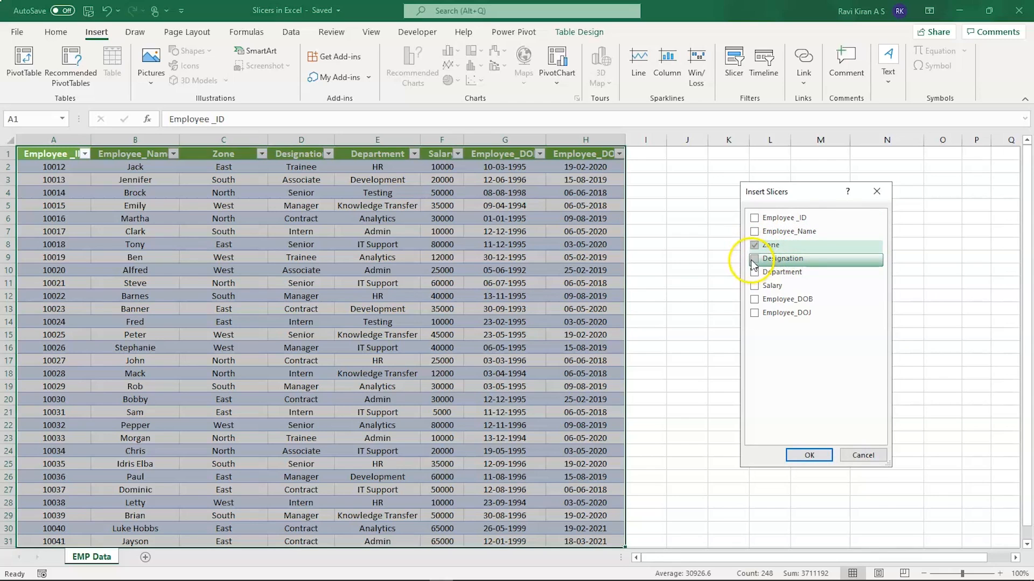
{"action": "left_click", "coordinate": [755, 257]}
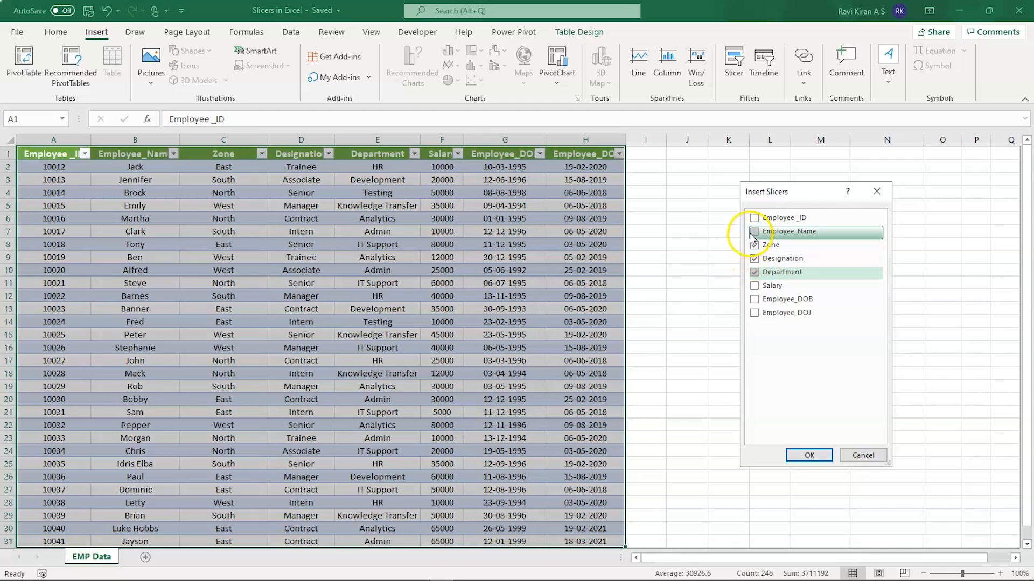
{"action": "left_click", "coordinate": [754, 231]}
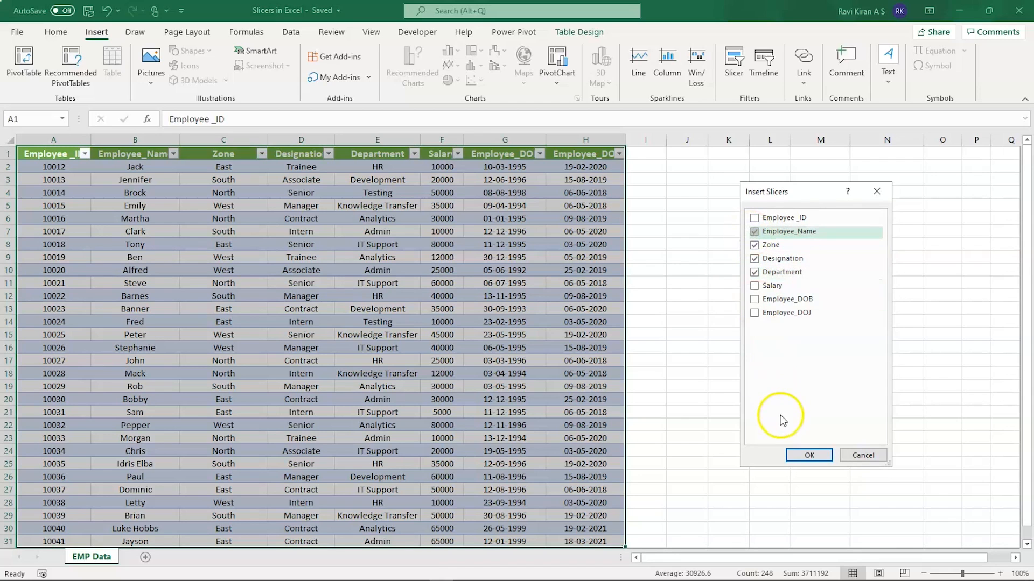
{"action": "left_click", "coordinate": [808, 455]}
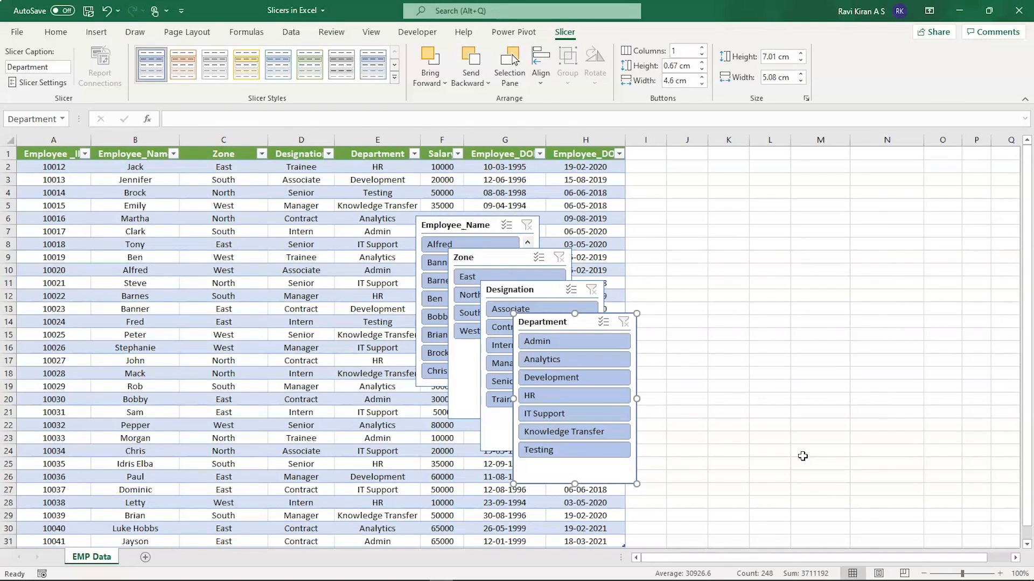
- Move Employee_Name, Zone, Department and Designation slicers into a grid right of the table
{"action": "left_click", "coordinate": [505, 218]}
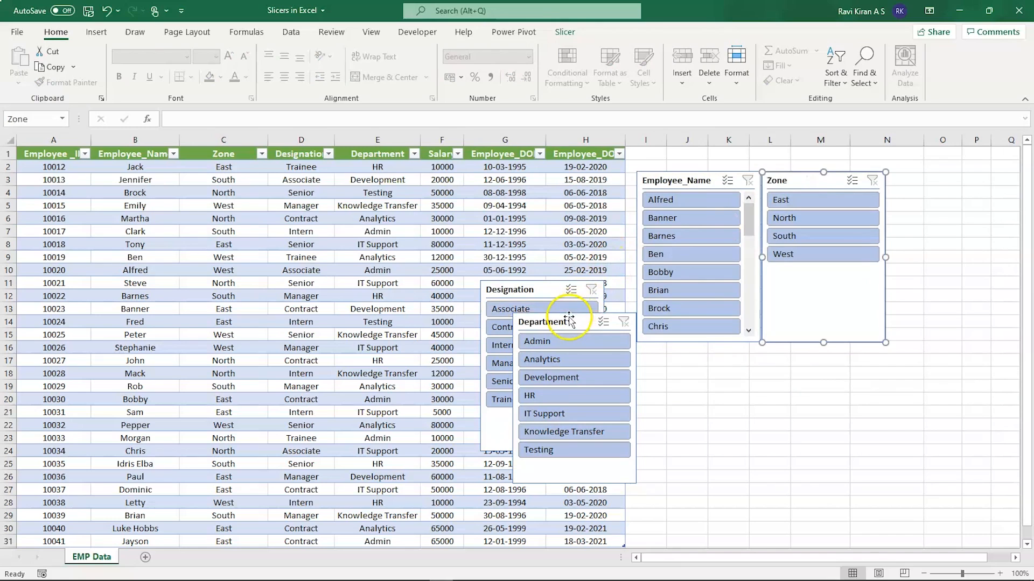
{"action": "left_click_drag", "start_coordinate": [564, 322], "coordinate": [695, 356]}
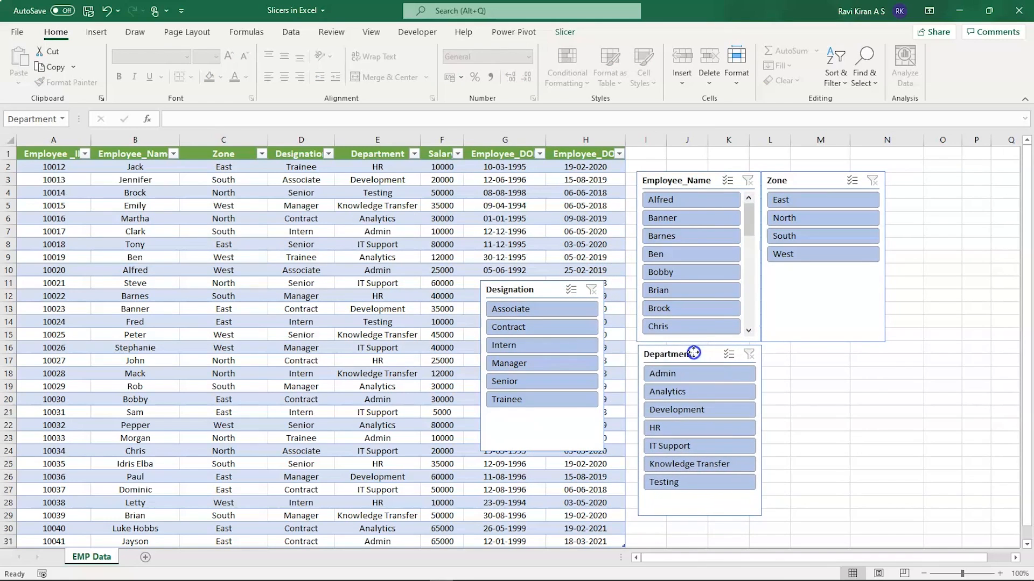
{"action": "left_click", "coordinate": [521, 289]}
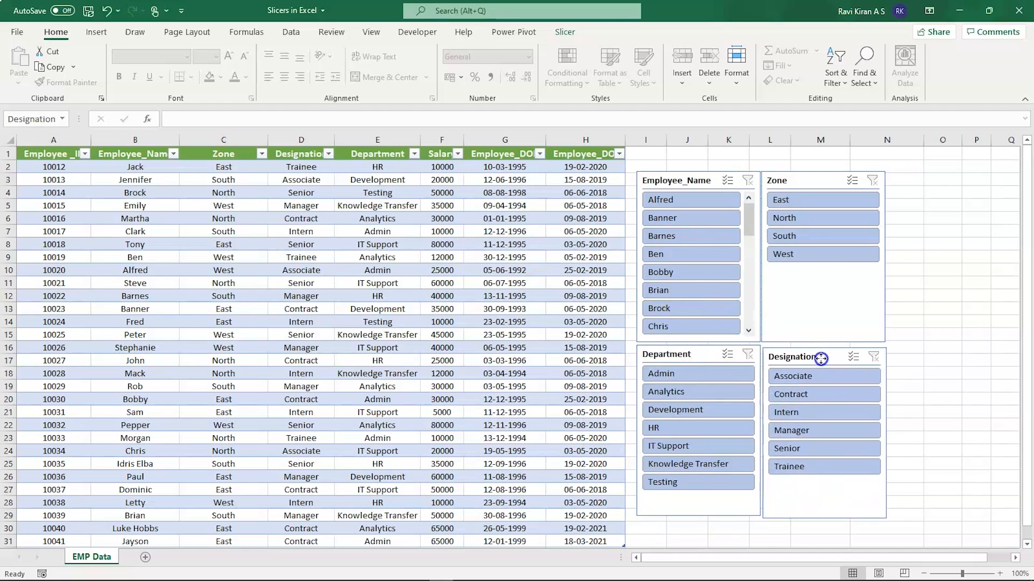
{"action": "left_click", "coordinate": [824, 354]}
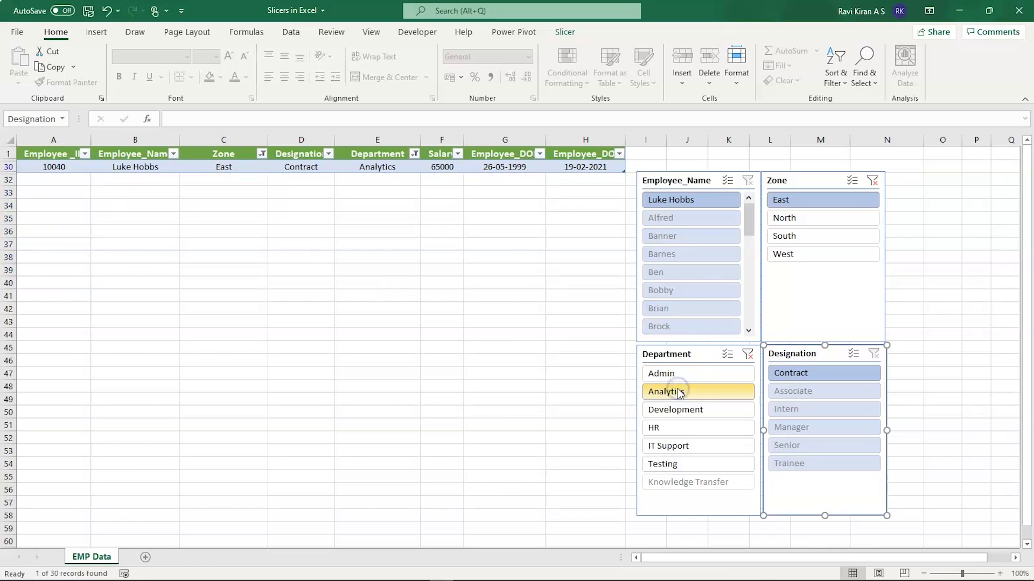
- Pick Analytics in the Department slicer, leaving only Luke Hobbs' record
{"action": "left_click", "coordinate": [698, 392]}
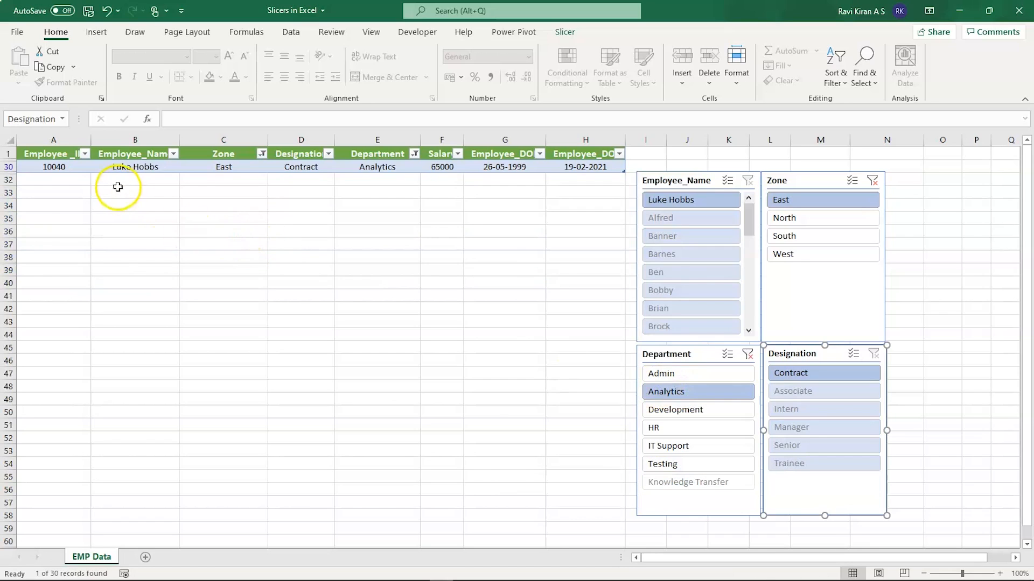
{"action": "mouse_move", "coordinate": [223, 170]}
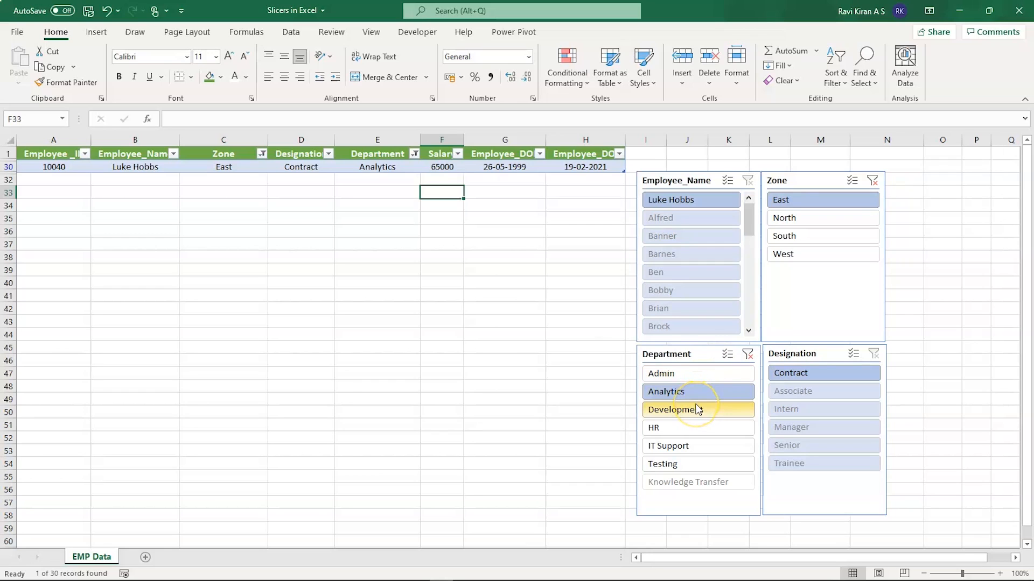
- Turn on Multi-Select, then add HR to Department and West to Zone
{"action": "left_click", "coordinate": [668, 445]}
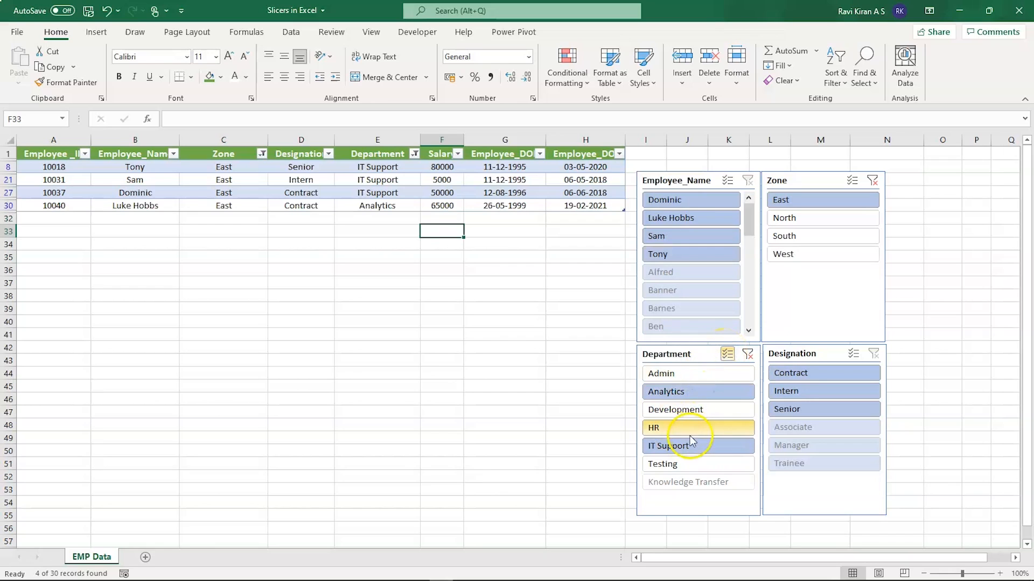
{"action": "left_click", "coordinate": [693, 428]}
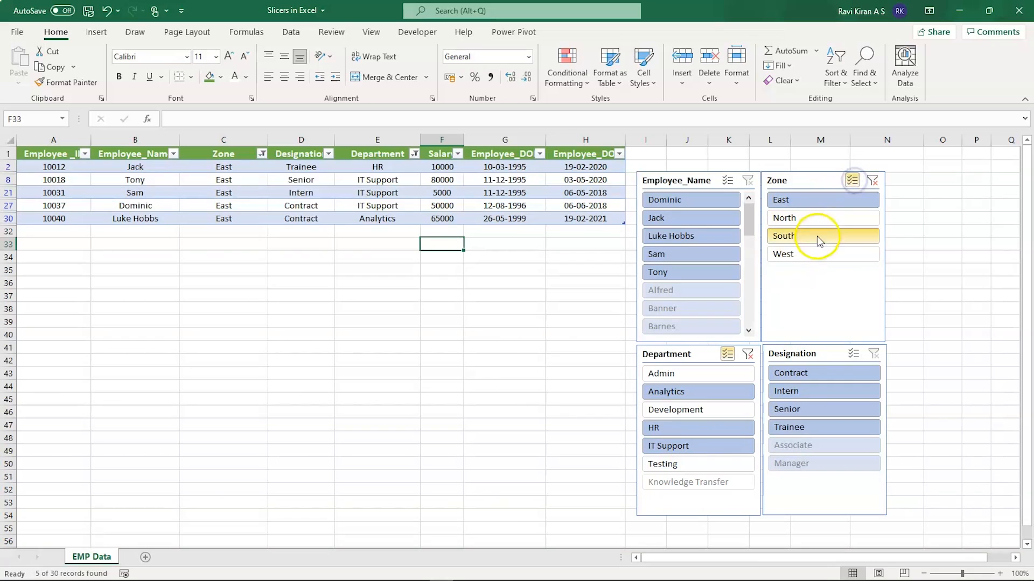
{"action": "left_click", "coordinate": [822, 253]}
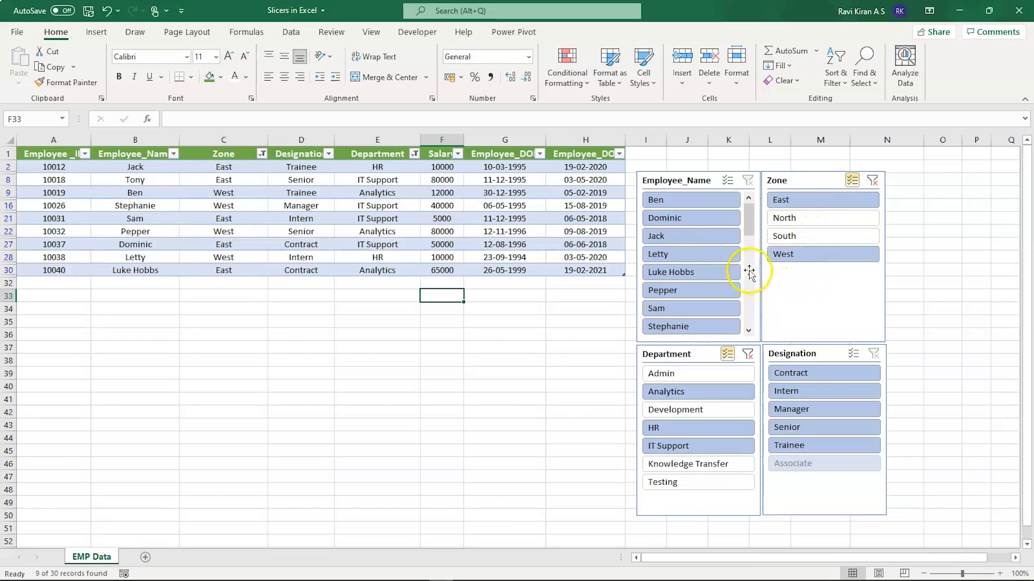